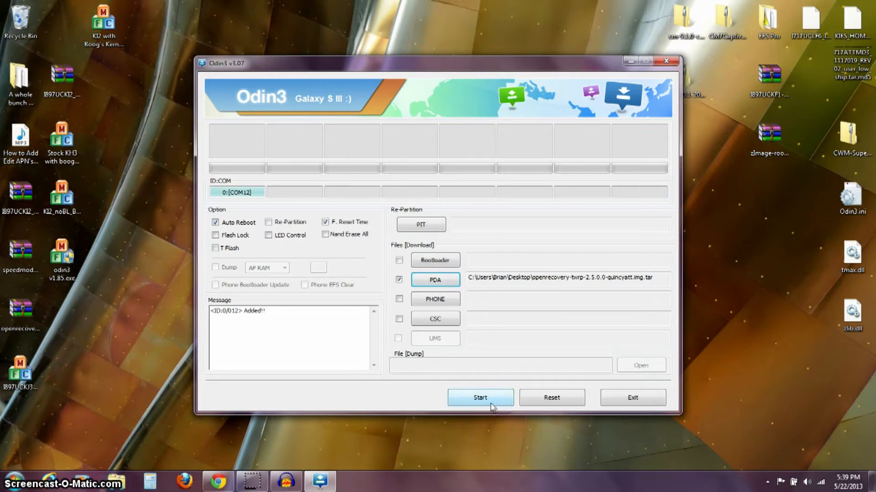
mouse_move(517, 326)
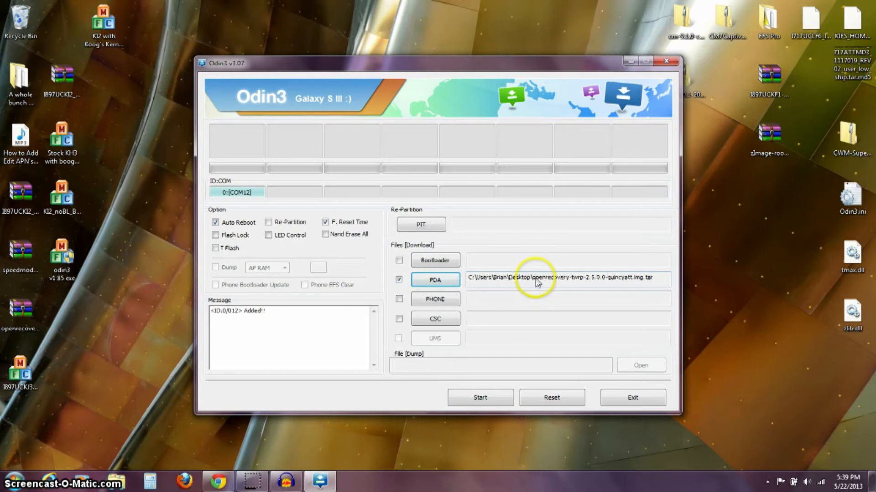
mouse_move(476, 421)
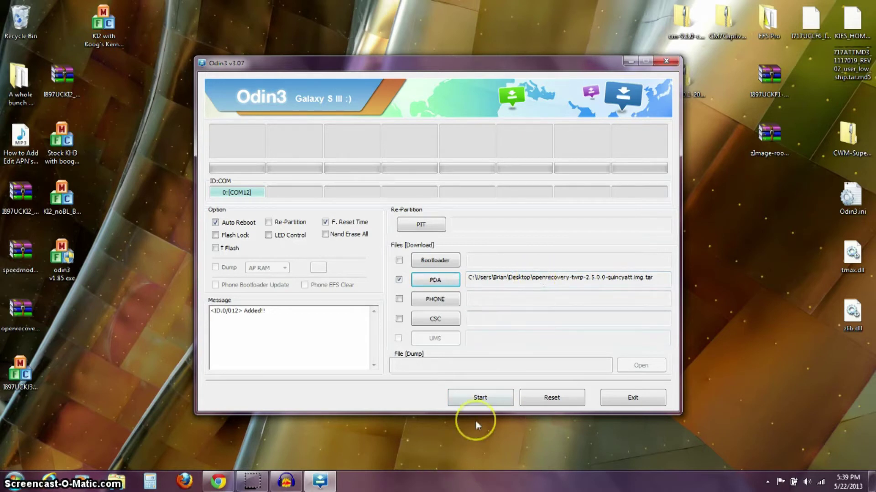
Start flashing openrecovery-twrp-2.5.0.0-quincyatt.img.tar to the Galaxy S III on COM12.
left_click(479, 397)
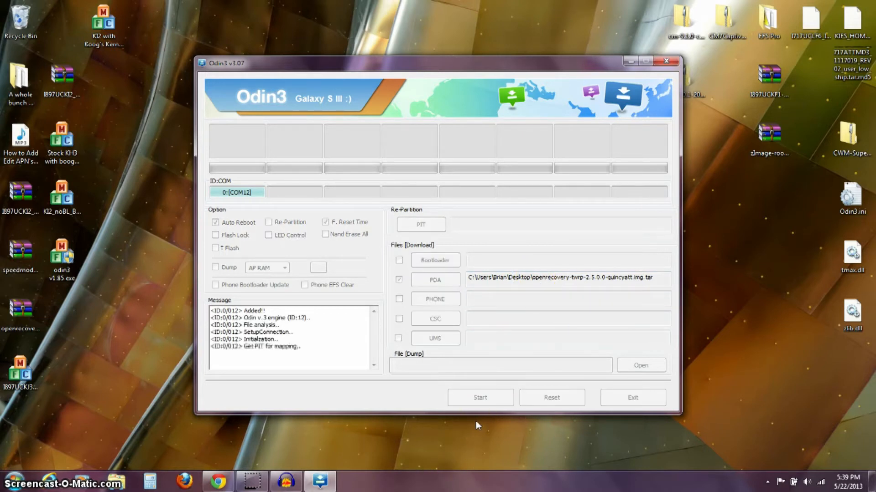
Let recovery.img finish writing until the log shows RES OK, RESET! and Removed.
left_click(479, 397)
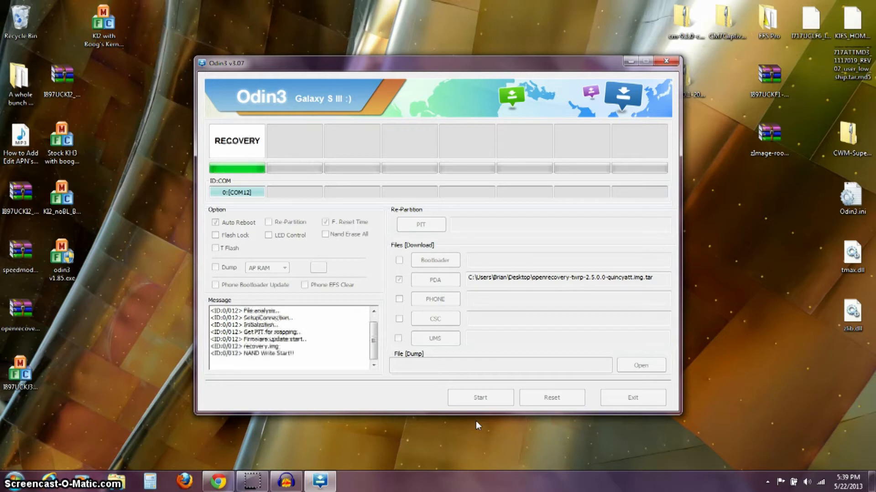
mouse_move(479, 399)
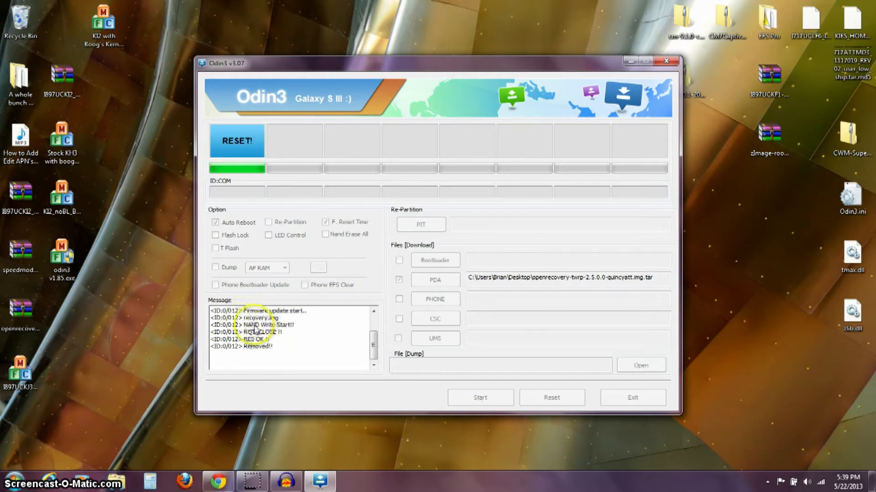
mouse_move(251, 353)
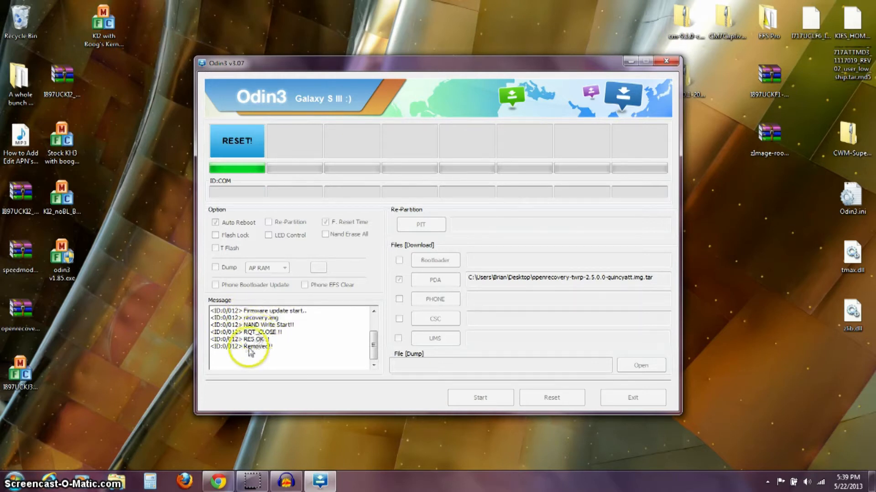